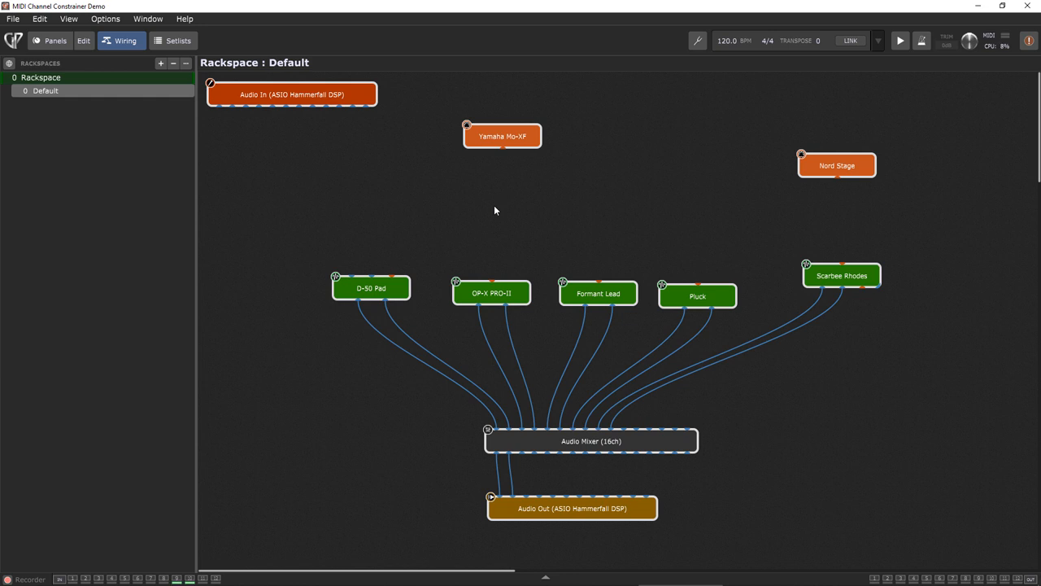
{"action": "mouse_move", "coordinate": [858, 345]}
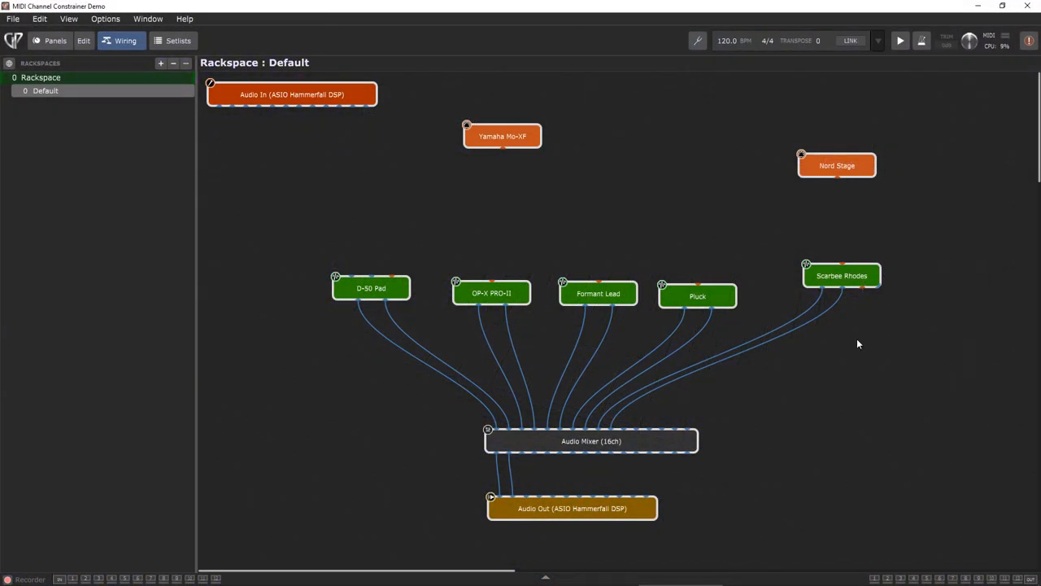
{"action": "mouse_move", "coordinate": [231, 251]}
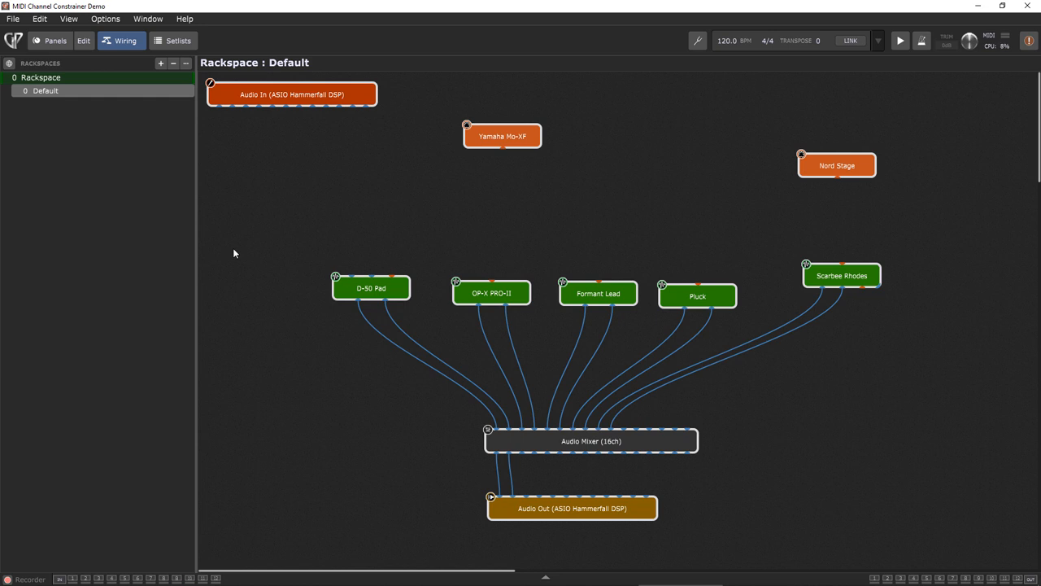
{"action": "mouse_move", "coordinate": [472, 247]}
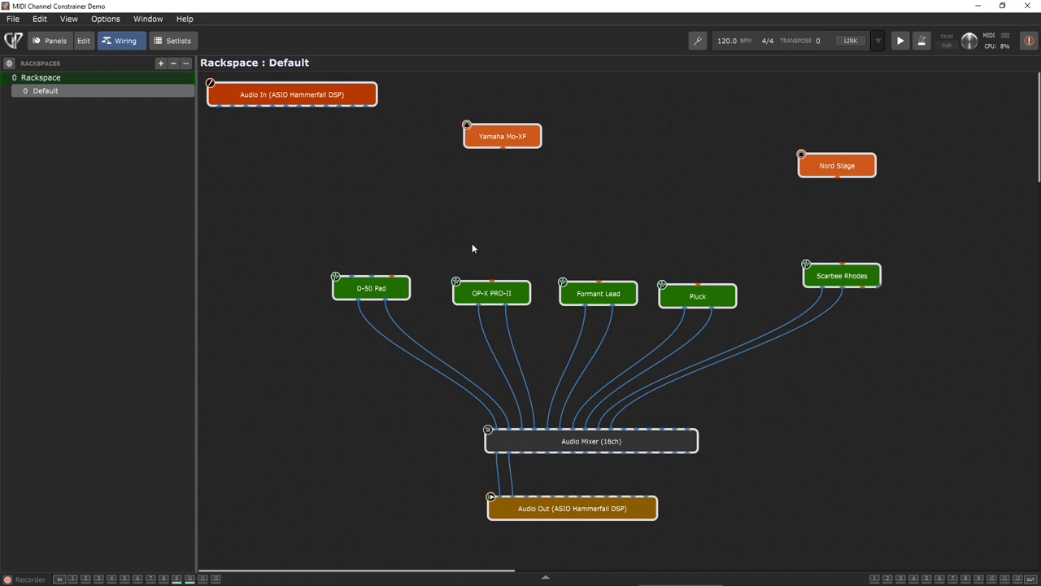
{"action": "mouse_move", "coordinate": [598, 295]}
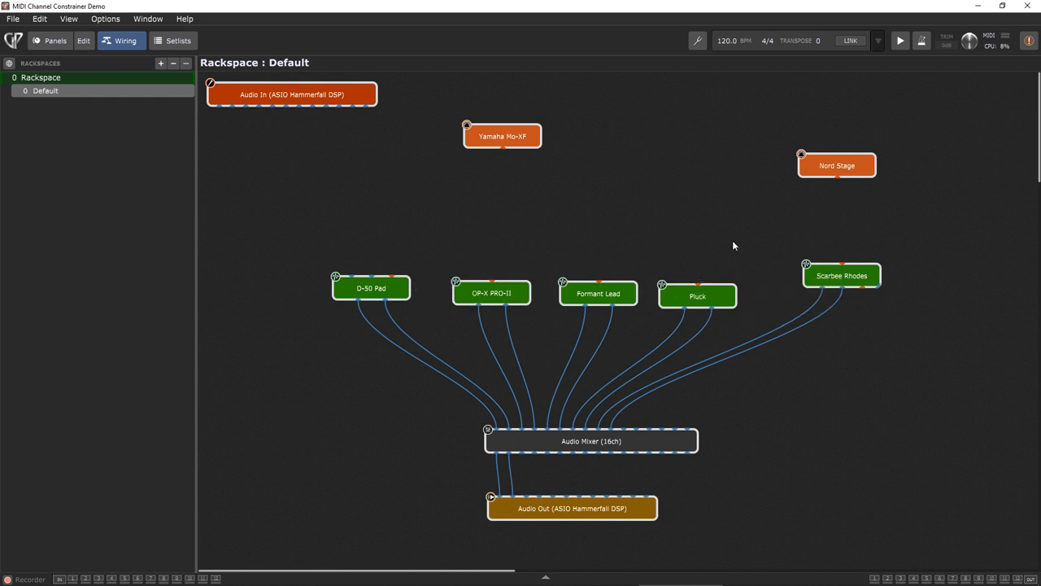
{"action": "mouse_move", "coordinate": [332, 189]}
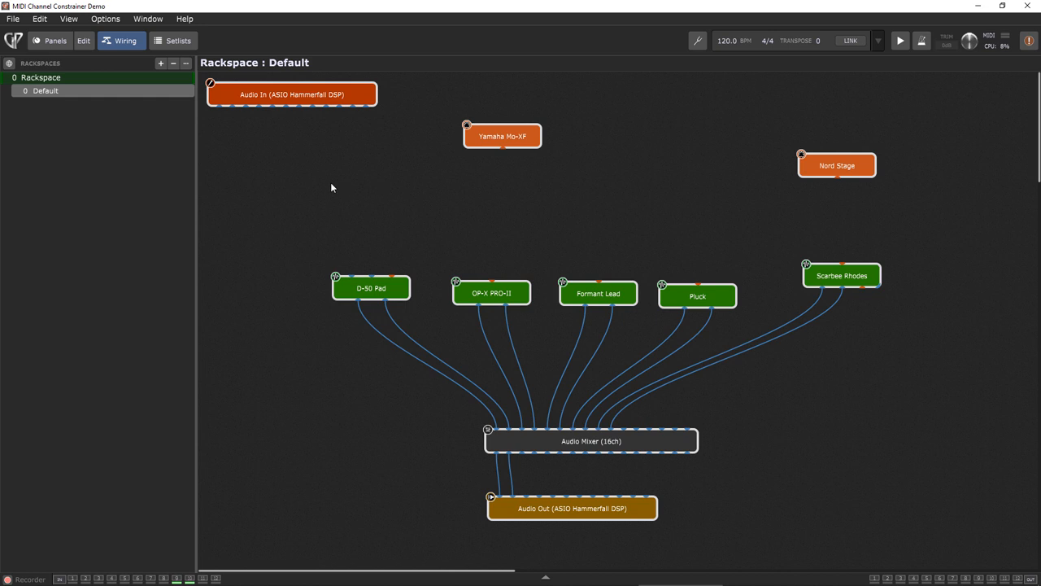
{"action": "mouse_move", "coordinate": [525, 208]}
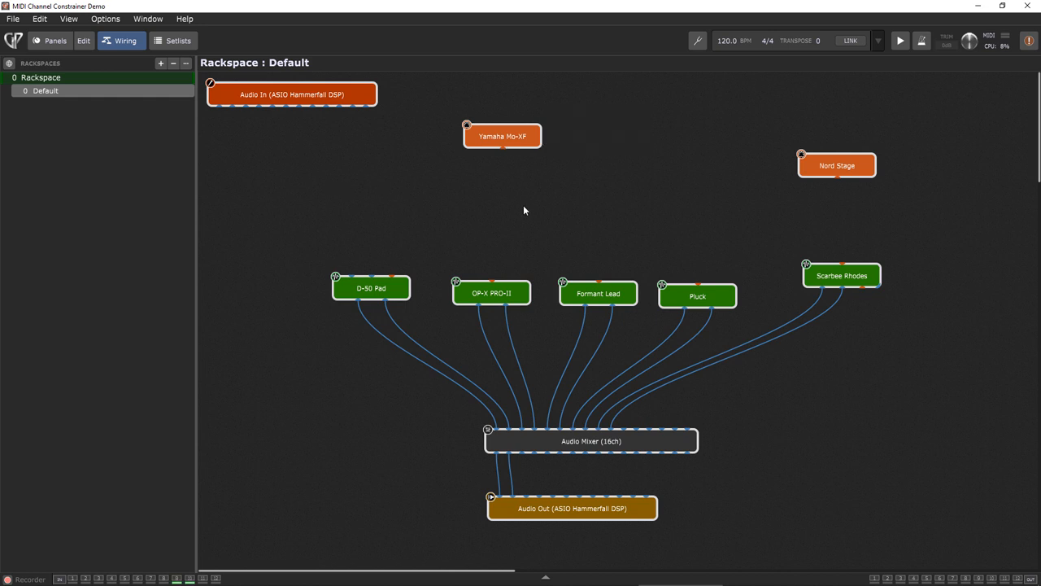
{"action": "mouse_move", "coordinate": [452, 158]}
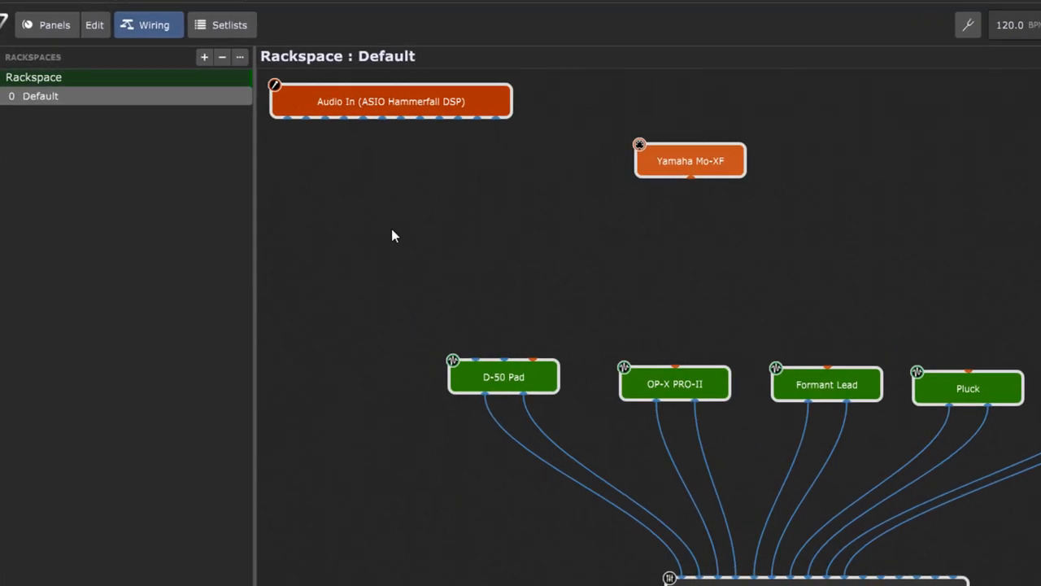
- Insert a MIDI Channel Constrainer block from Internal Plugins > MIDI Processing and Monitoring
{"action": "right_click", "coordinate": [394, 236]}
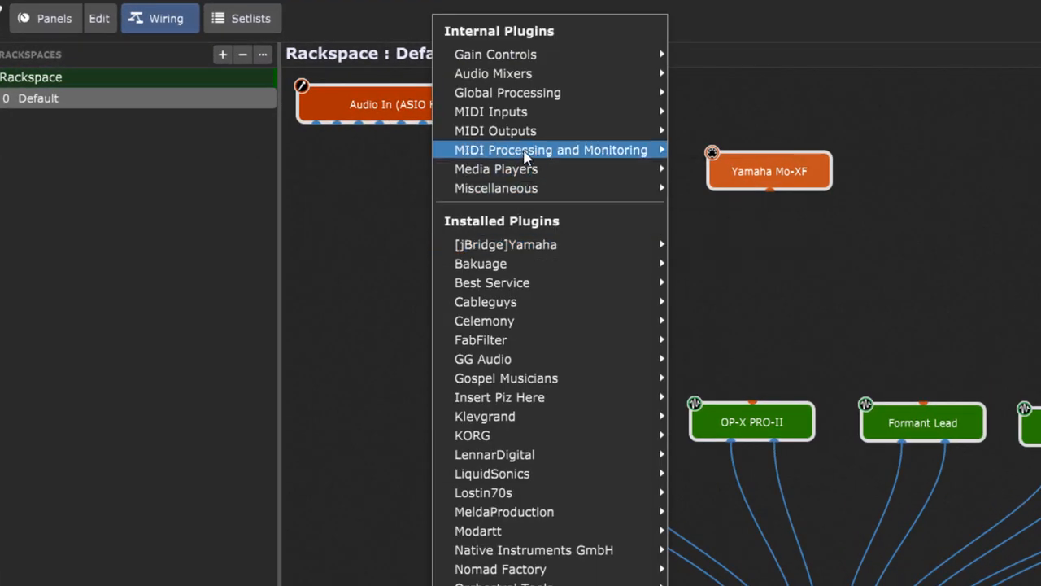
{"action": "mouse_move", "coordinate": [659, 150]}
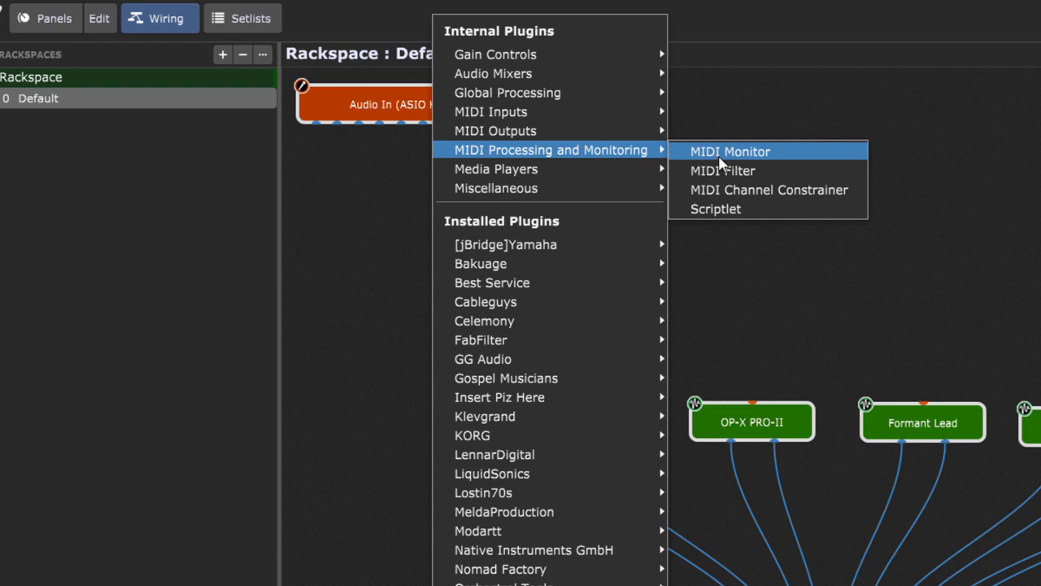
{"action": "left_click", "coordinate": [772, 189]}
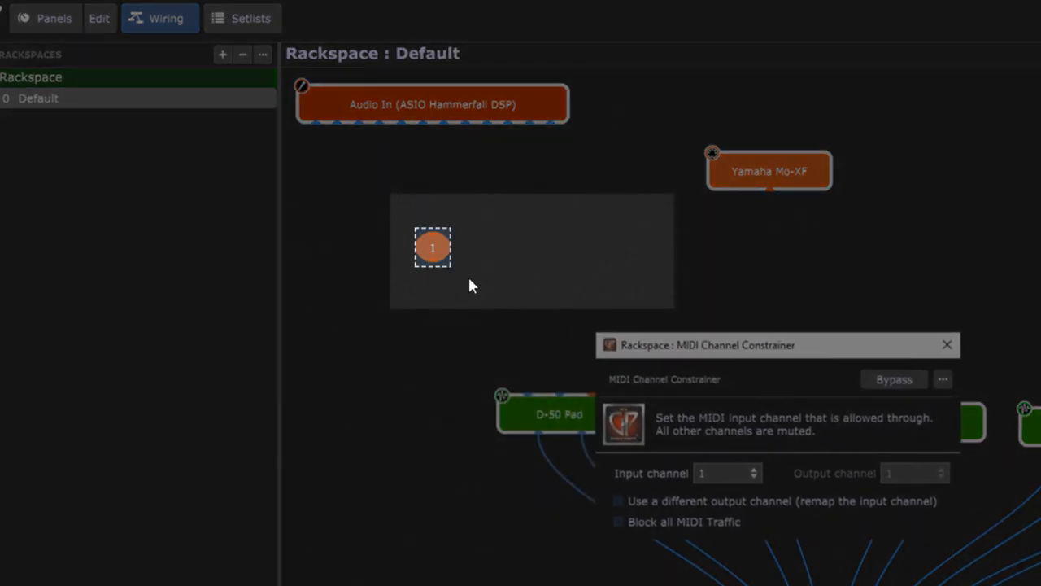
{"action": "mouse_move", "coordinate": [435, 259]}
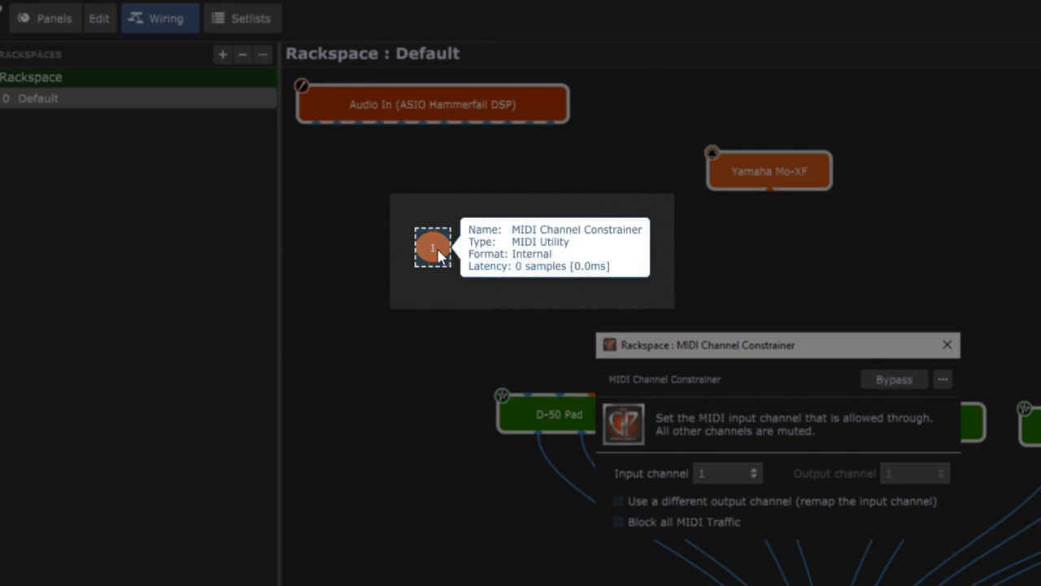
{"action": "mouse_move", "coordinate": [442, 257]}
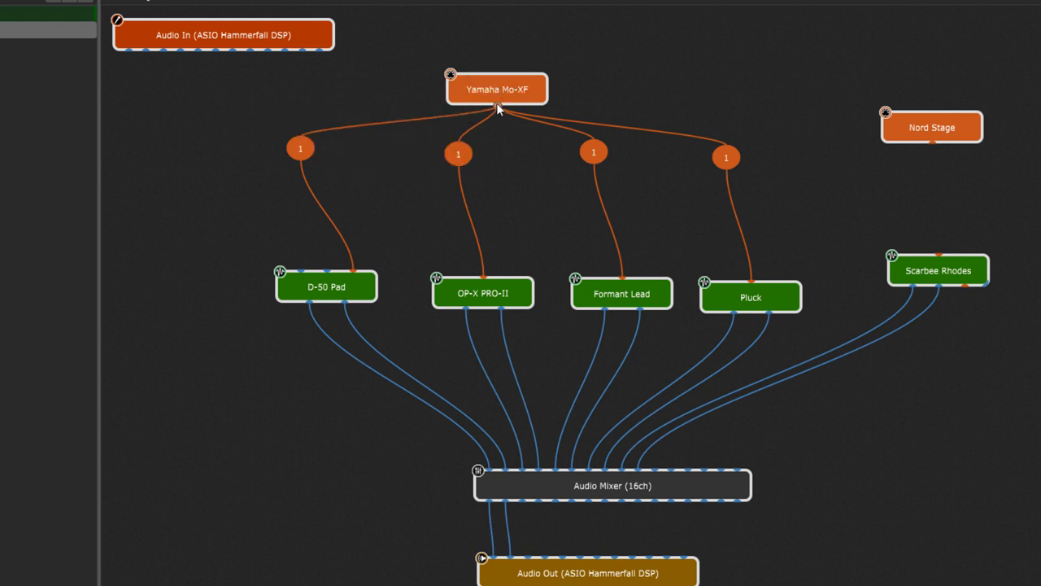
- Show the channel settings of the constrainer feeding OP-X PRO-II
{"action": "left_click", "coordinate": [459, 153]}
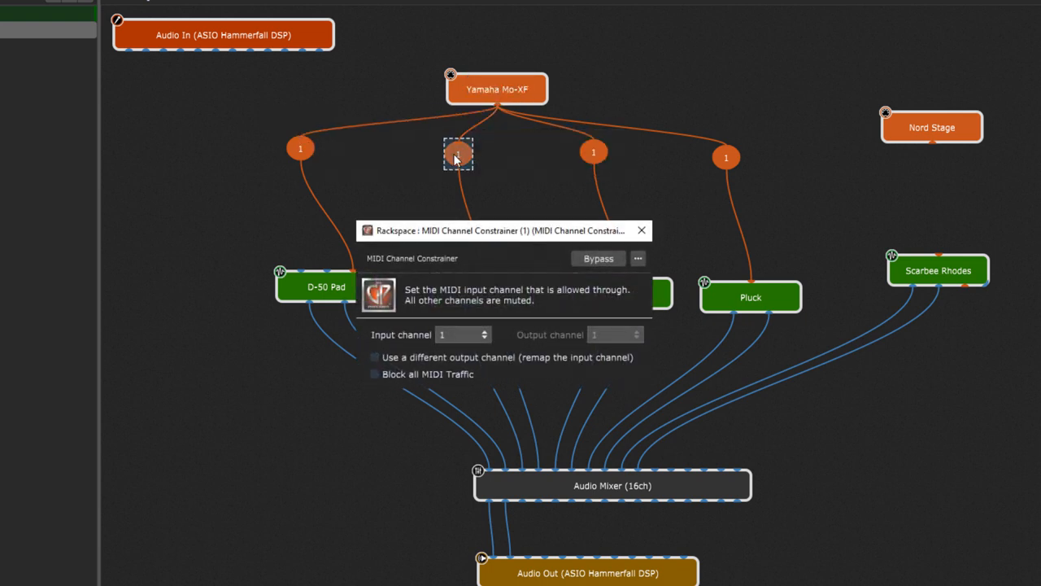